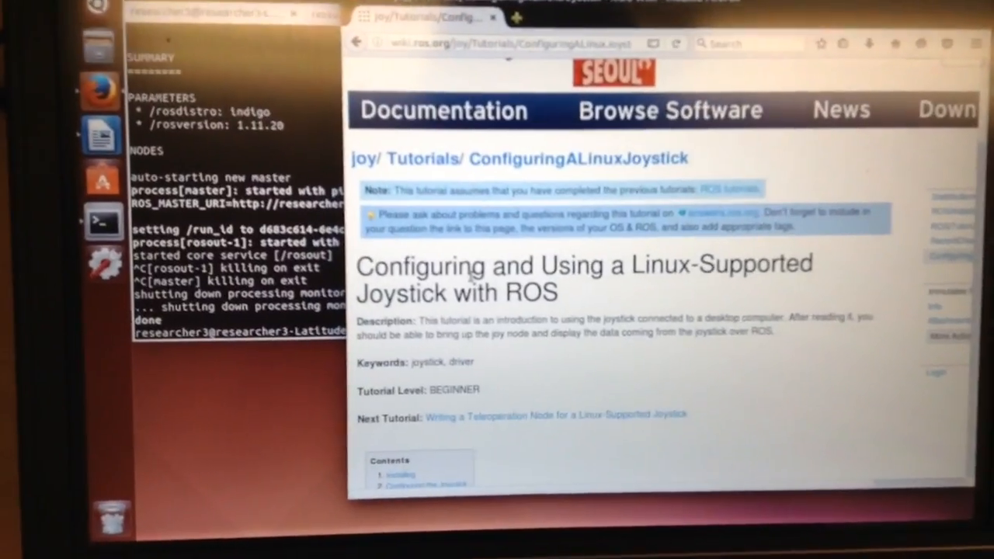
Scroll the ROS Wiki joystick tutorial down to the Installing section
scroll(down, 3)
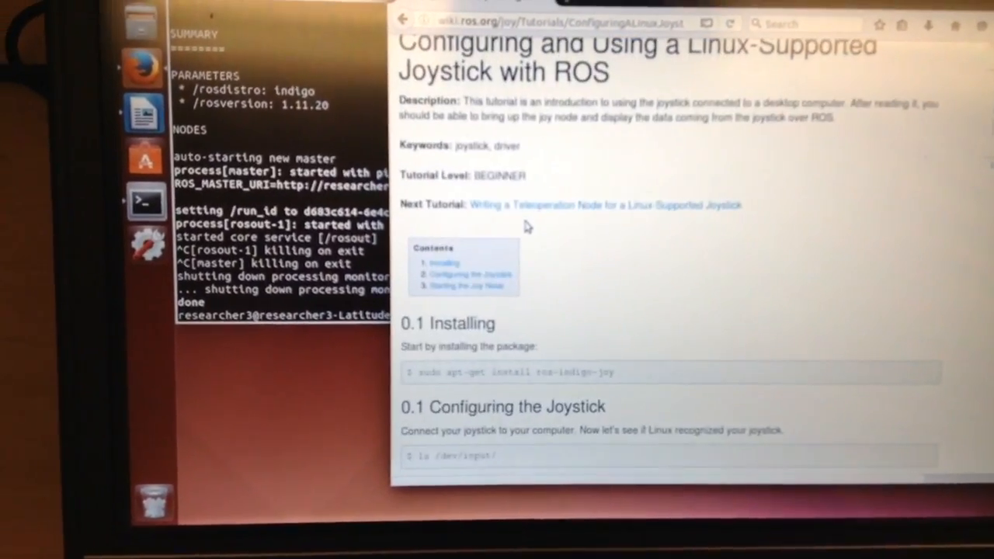
scroll(down, 3)
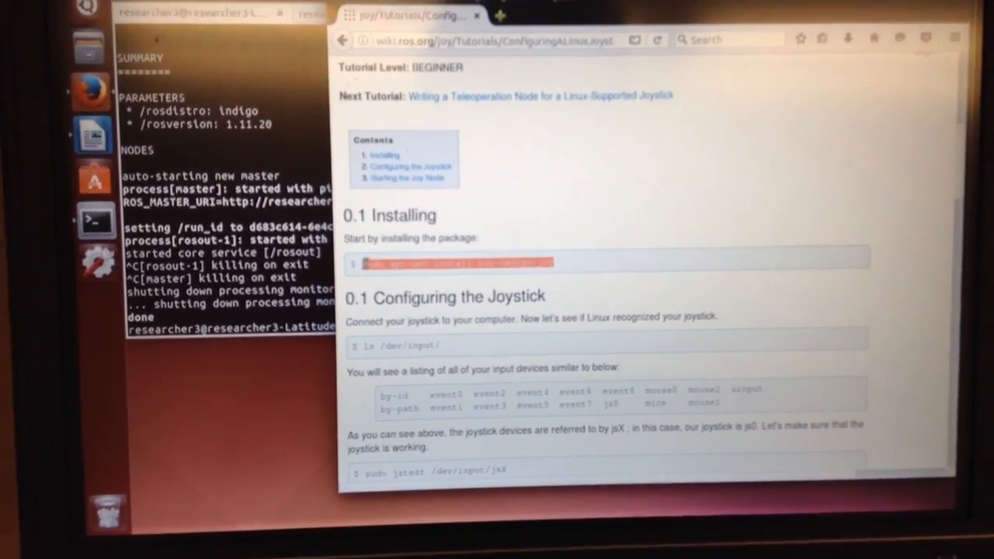
scroll(down, 3)
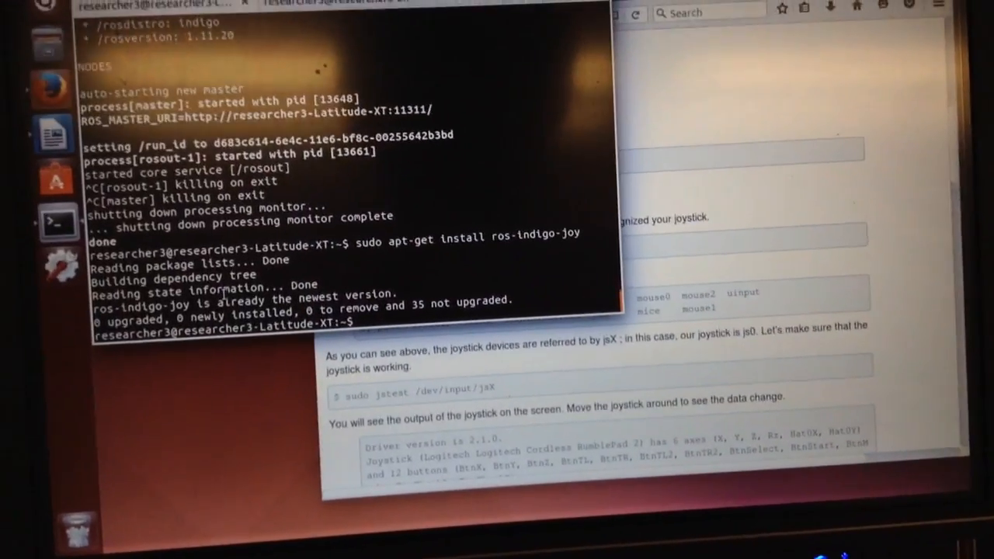
List /dev/input/ to confirm the joystick shows up as js0
text(ls /dev/input/)
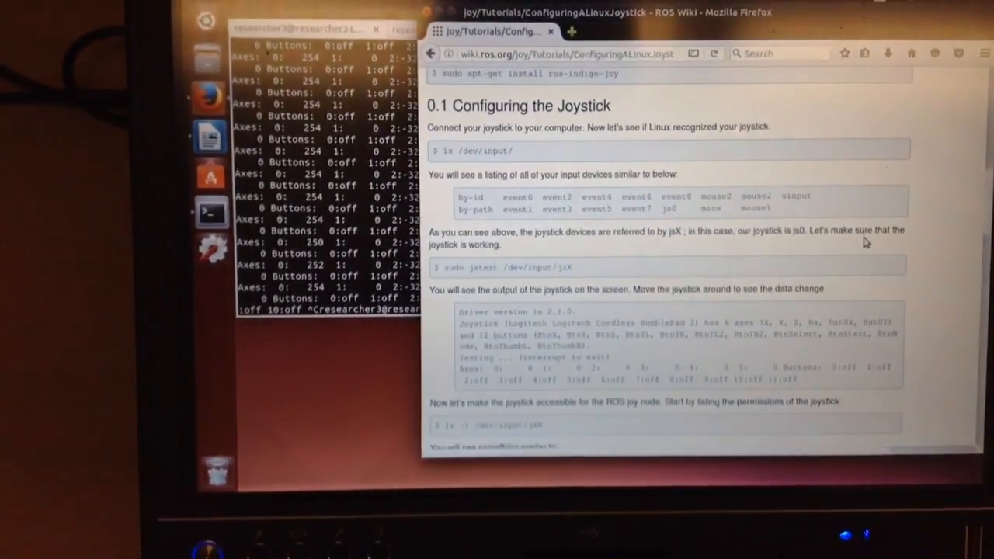
Scroll the tutorial down to the device permissions step
scroll(down, 3)
text(ls -l /dev/input/js0)
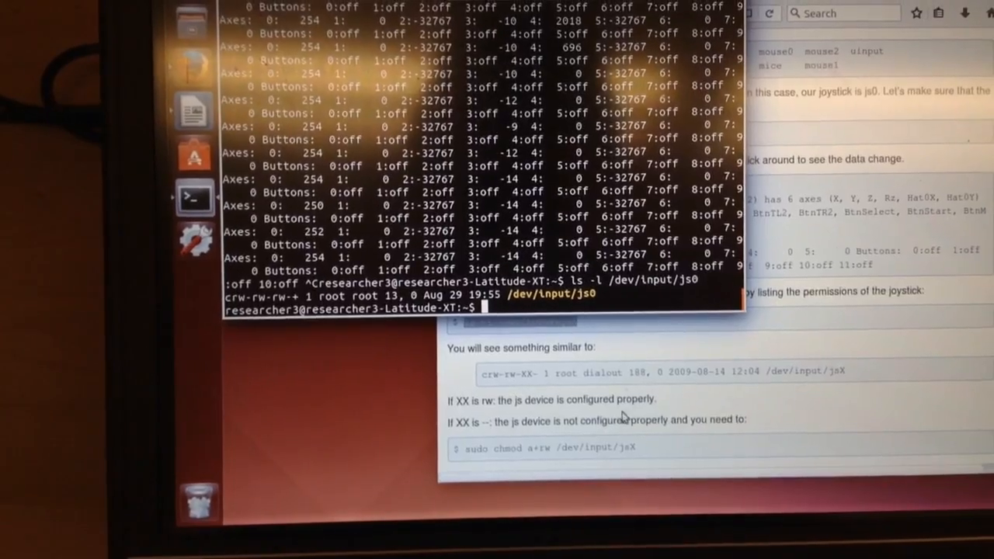
Set the joy_node/dev parameter with rosparam, then launch rosrun joy joy_node
scroll(down, 3)
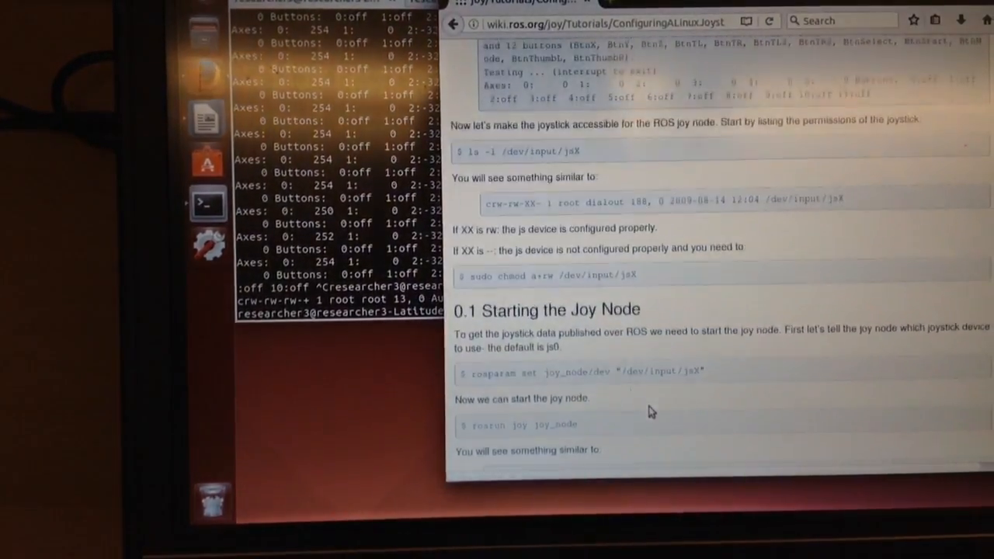
scroll(down, 3)
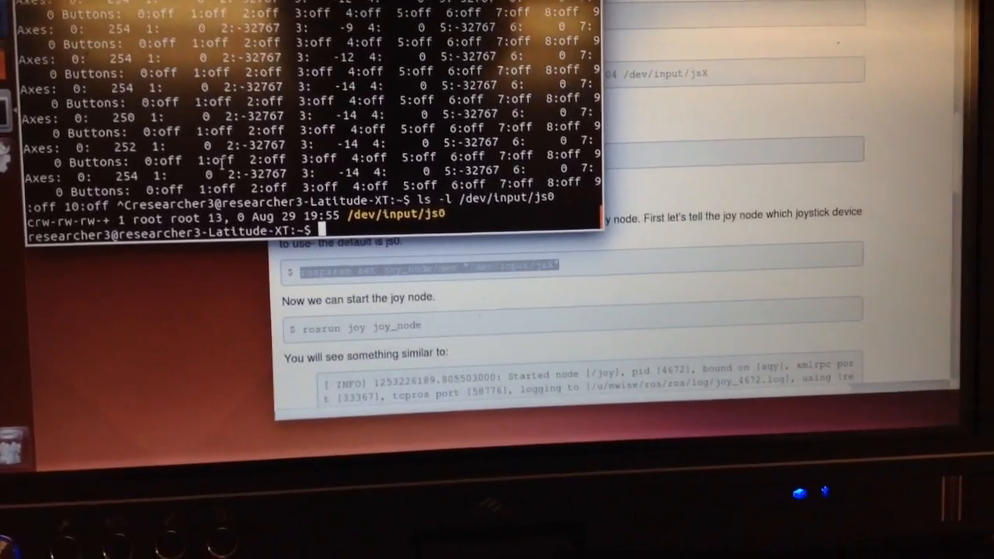
text(rosparam set joy_node/dev "/dev/input/jsX")
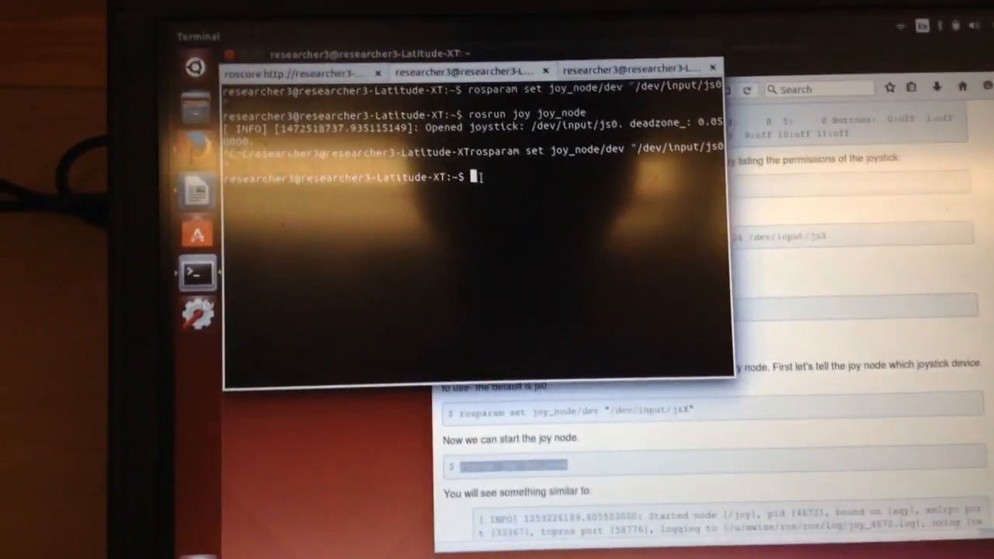
text(rosrun joy joy_node)
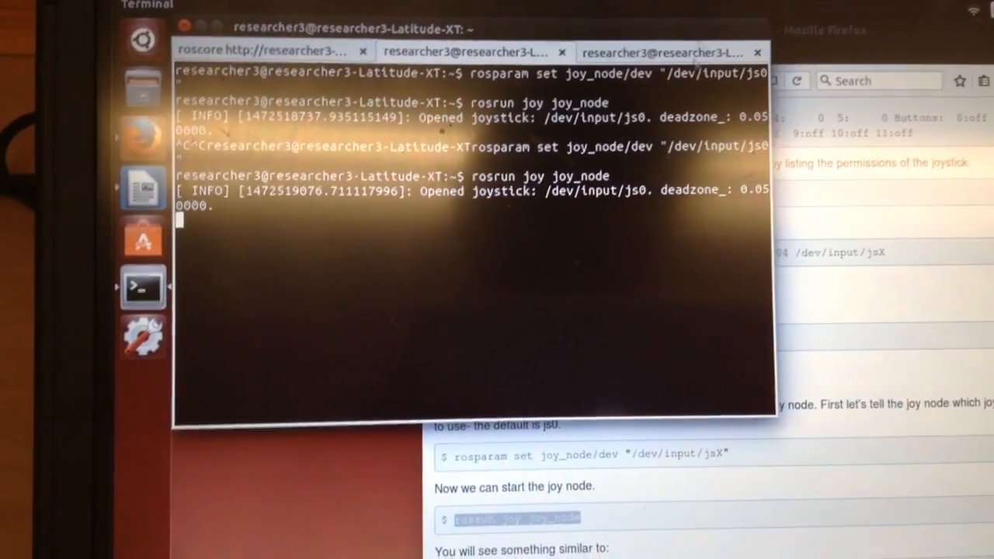
Stop the running output, run rostopic echo joy, and list topics
key(ctrl+c)
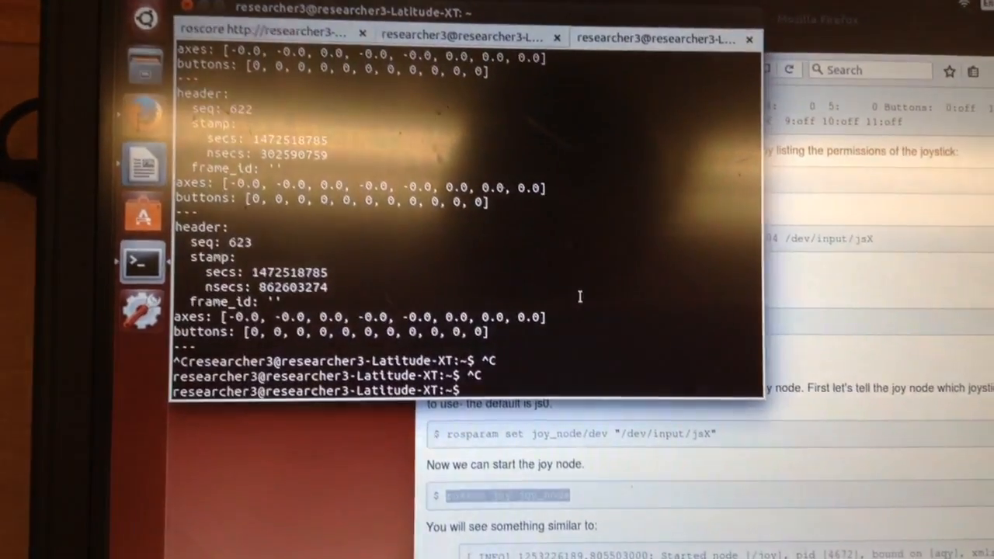
text(rostopic echo joy)
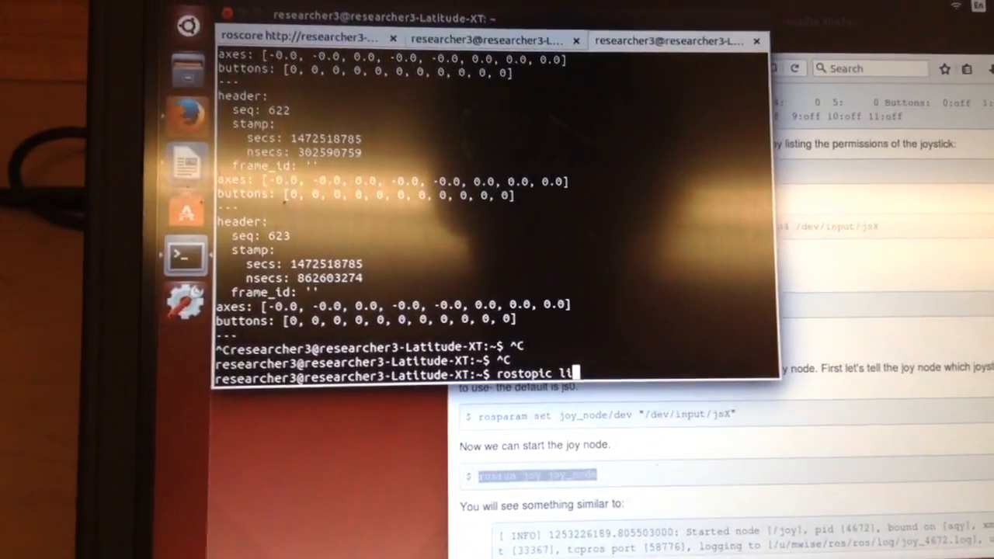
key(Return)
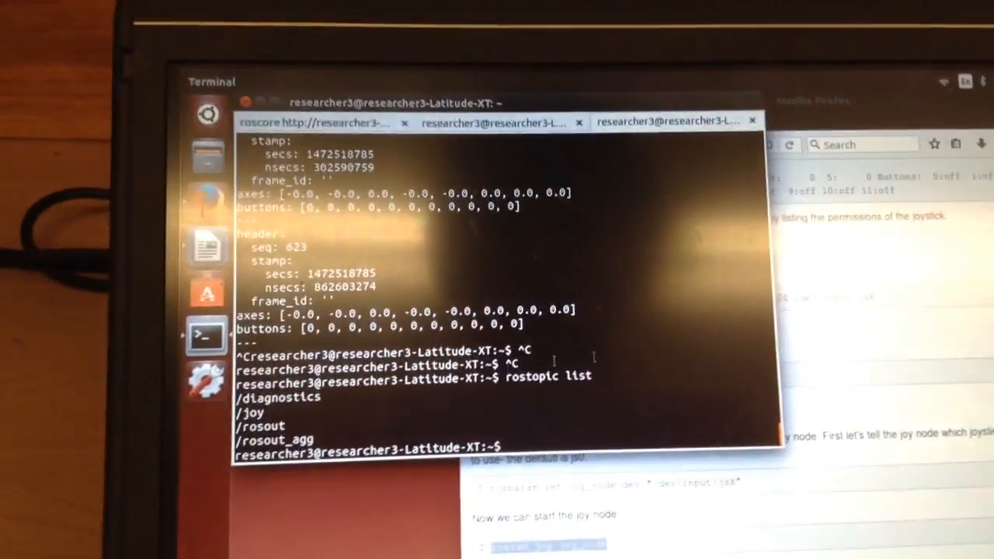